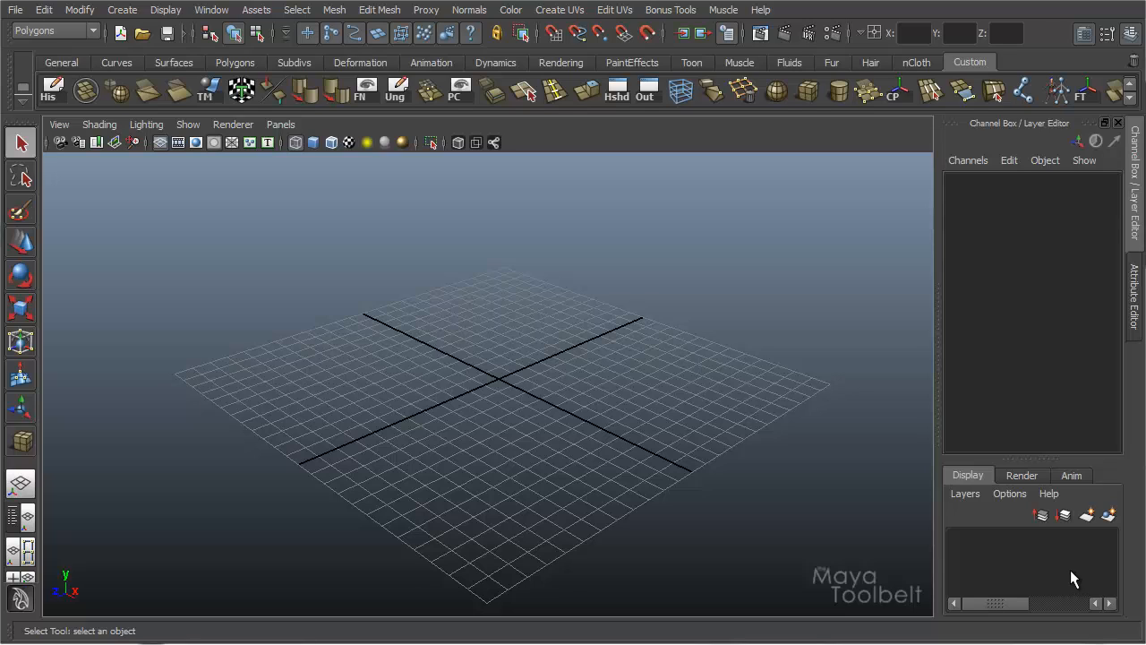
pyautogui.moveTo(1051, 553)
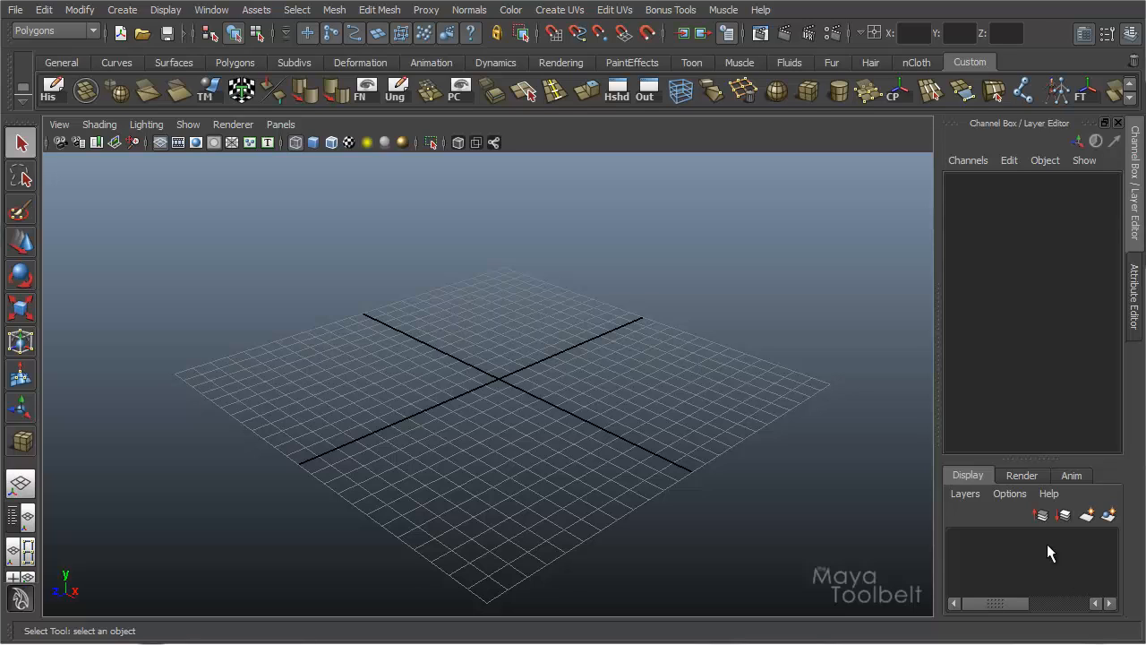
pyautogui.moveTo(396, 23)
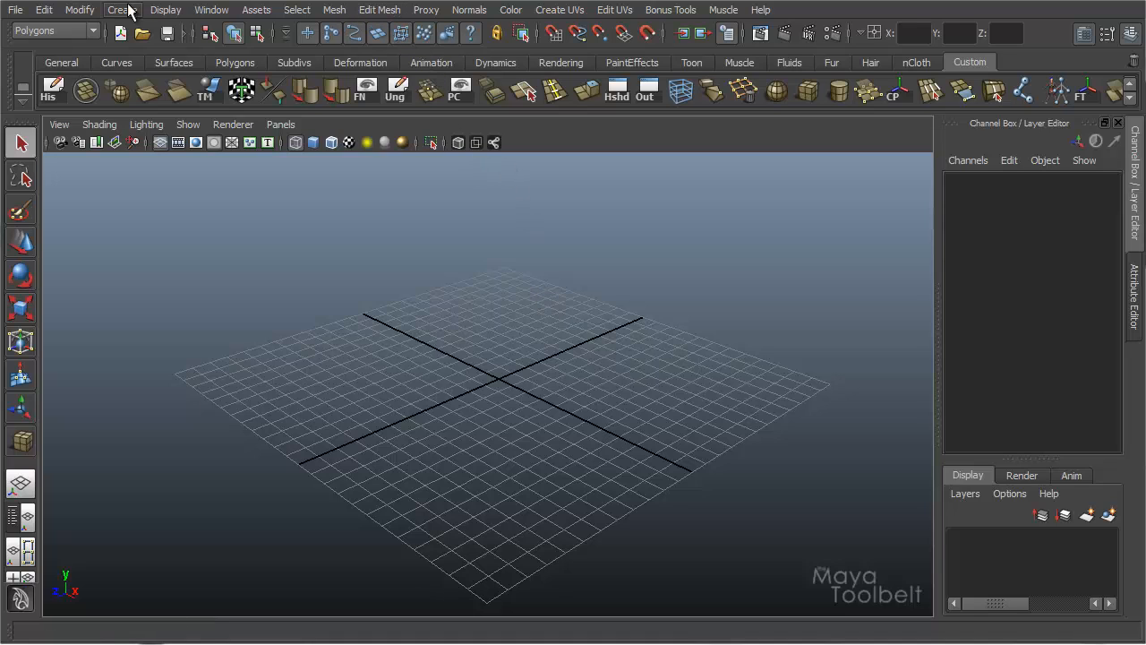
# - Create a polygon cube on the grid and select its top face in face mode
pyautogui.click(121, 10)
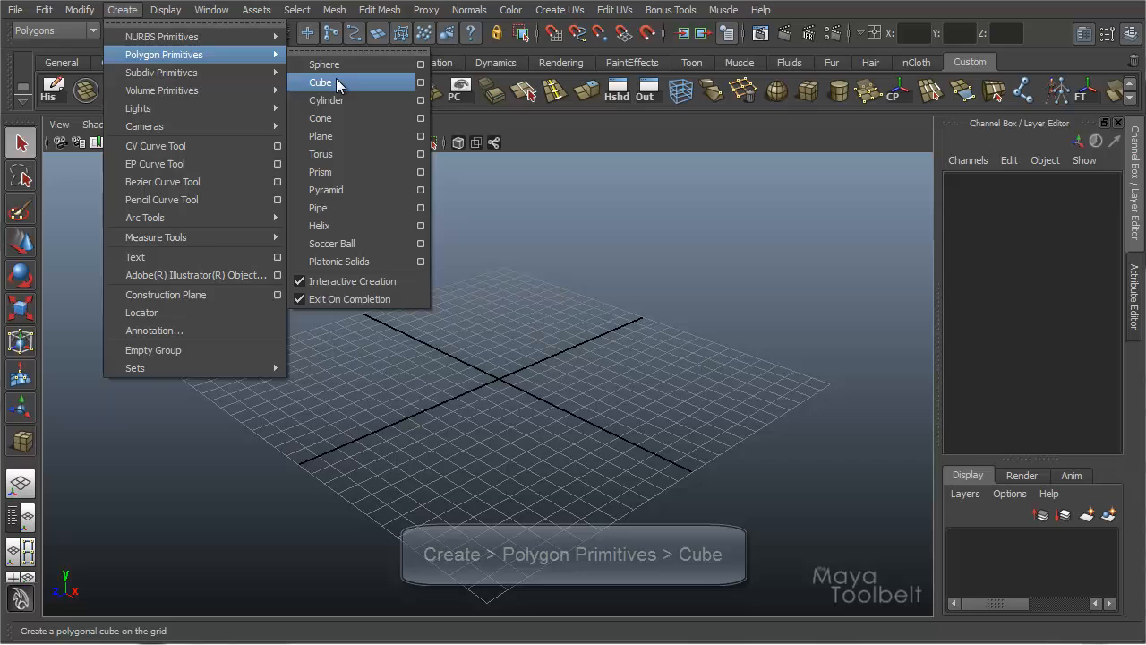
pyautogui.click(320, 82)
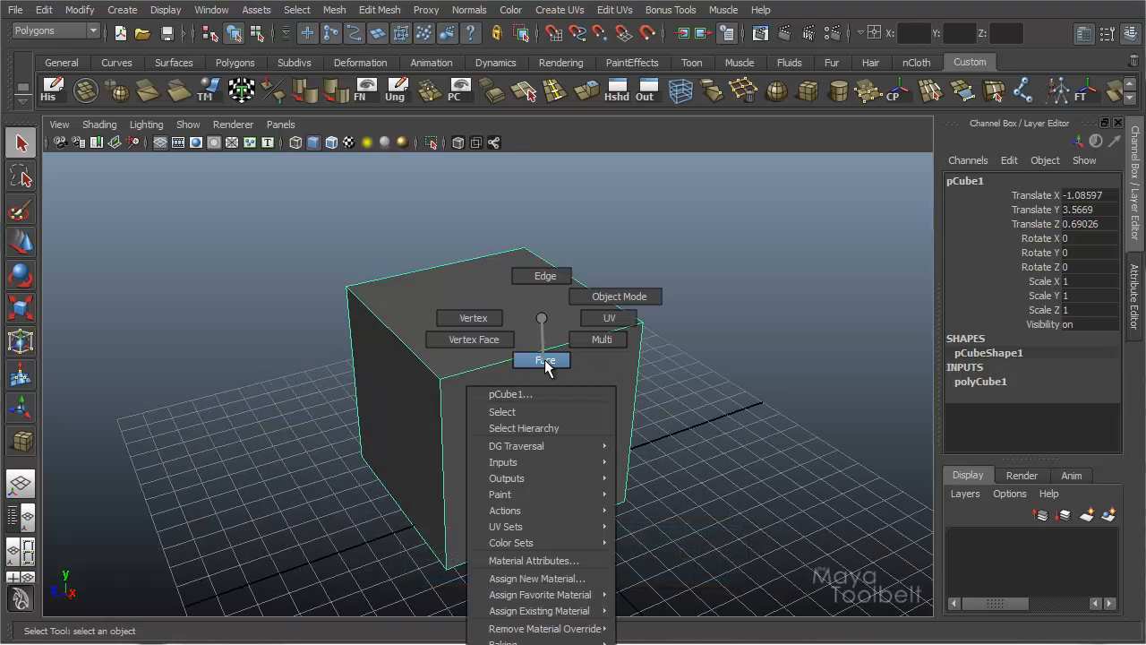
pyautogui.click(543, 359)
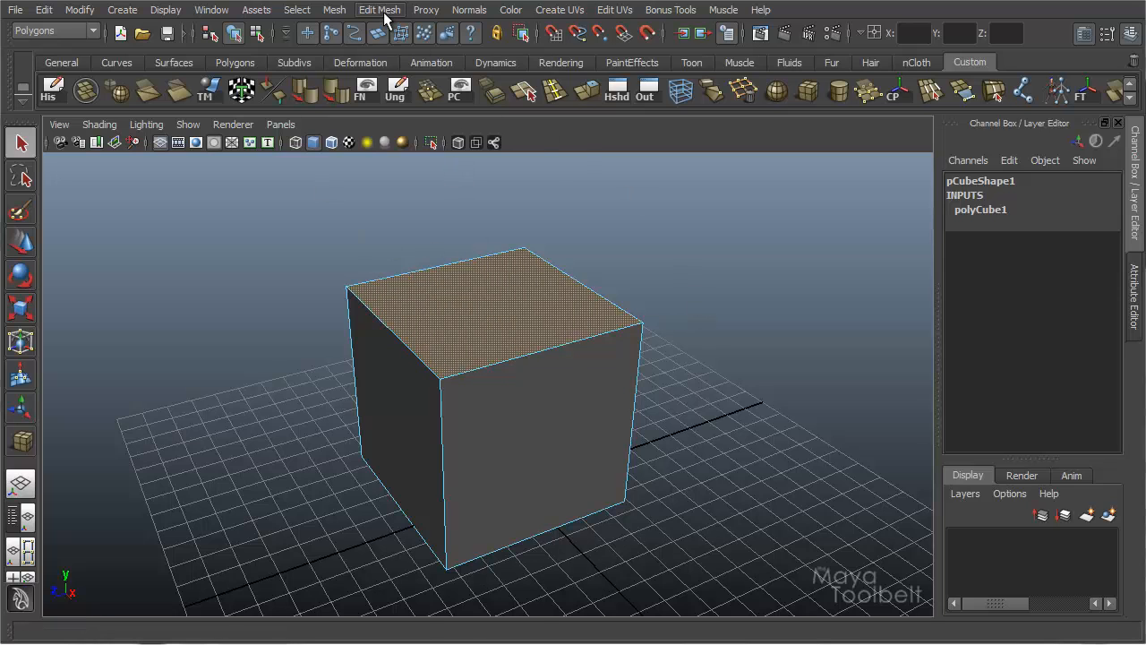
# - Poke the top face with Poke Face at a vertex offset of 0
pyautogui.click(379, 10)
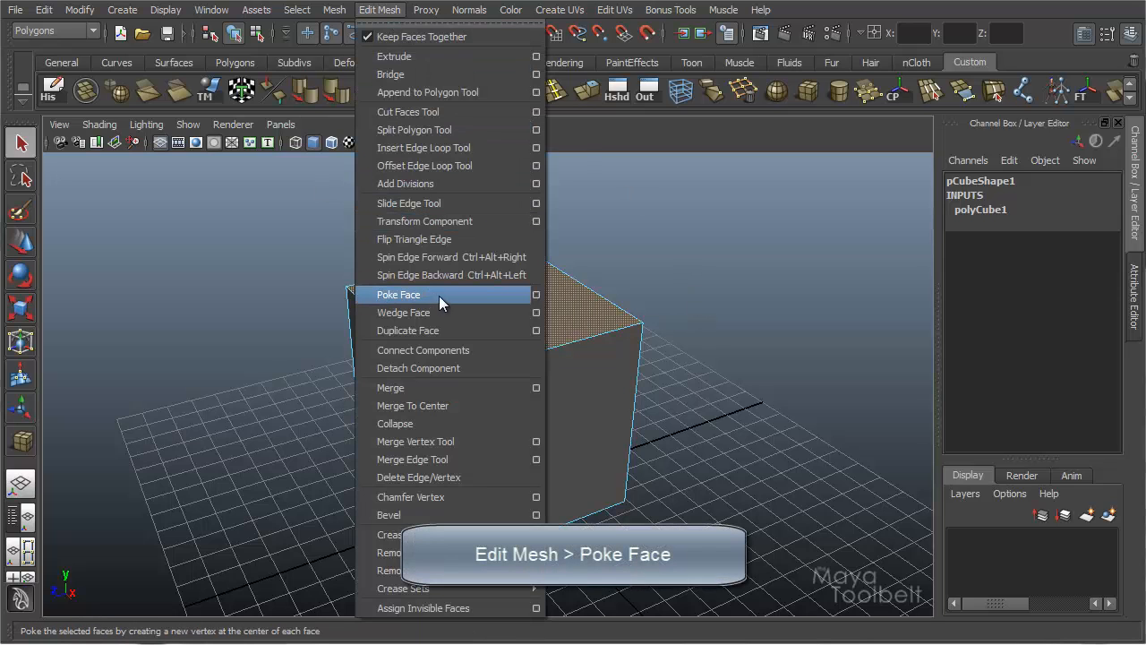
pyautogui.moveTo(481, 306)
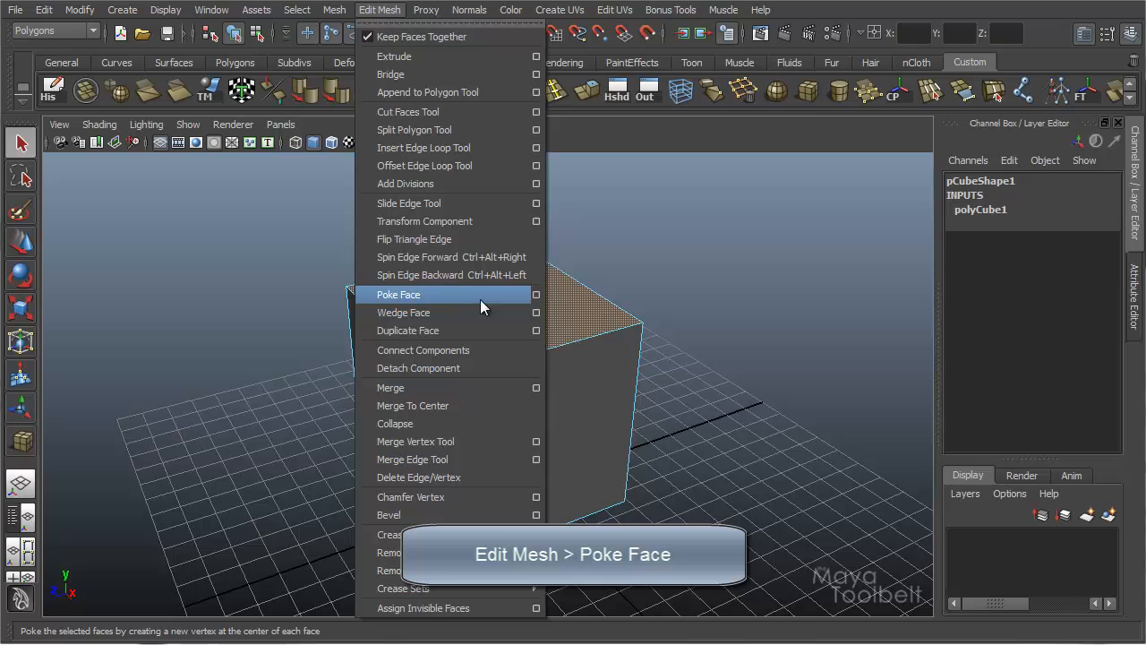
pyautogui.click(536, 293)
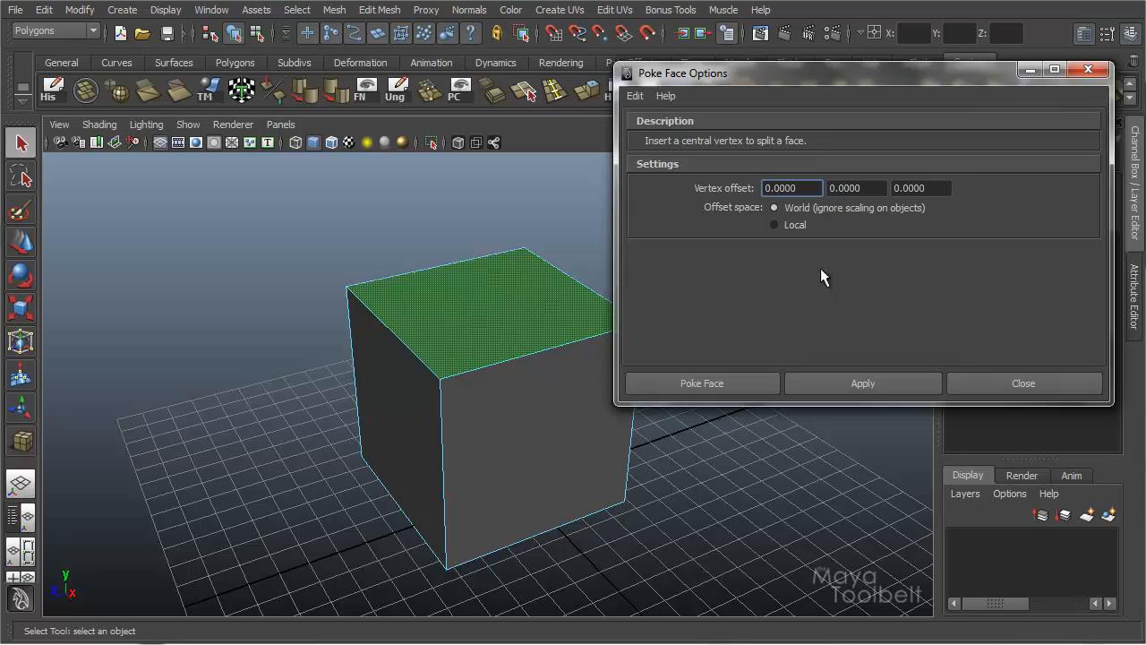
pyautogui.click(701, 382)
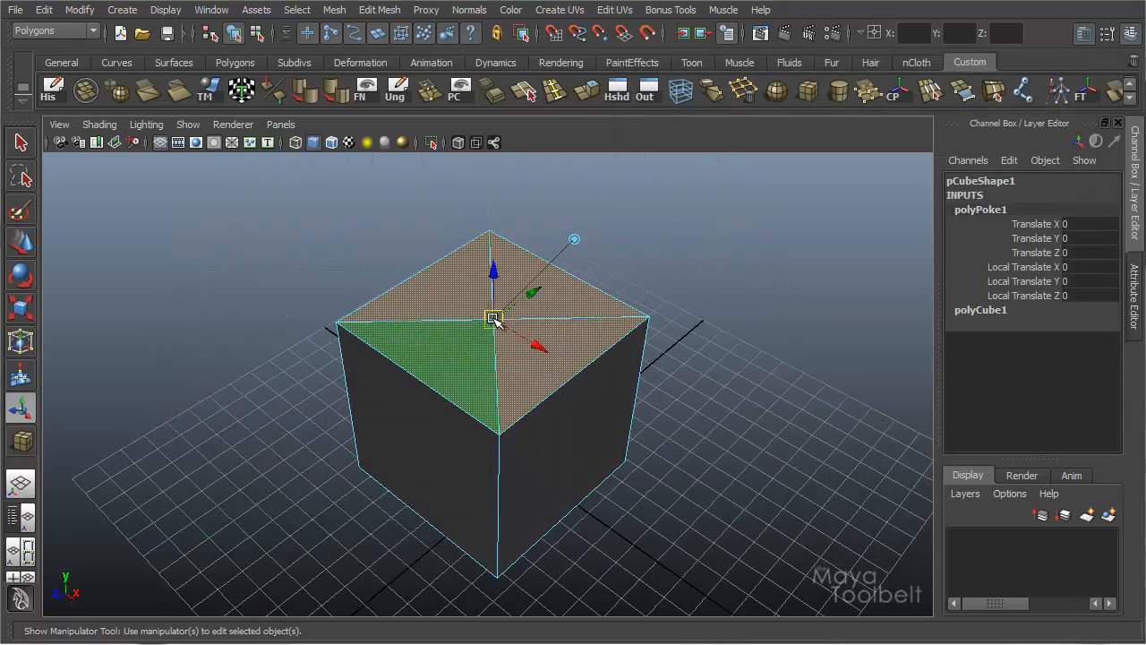
# - Click the polyPoke manipulator, leaving the centre vertex at zero offset
pyautogui.click(591, 336)
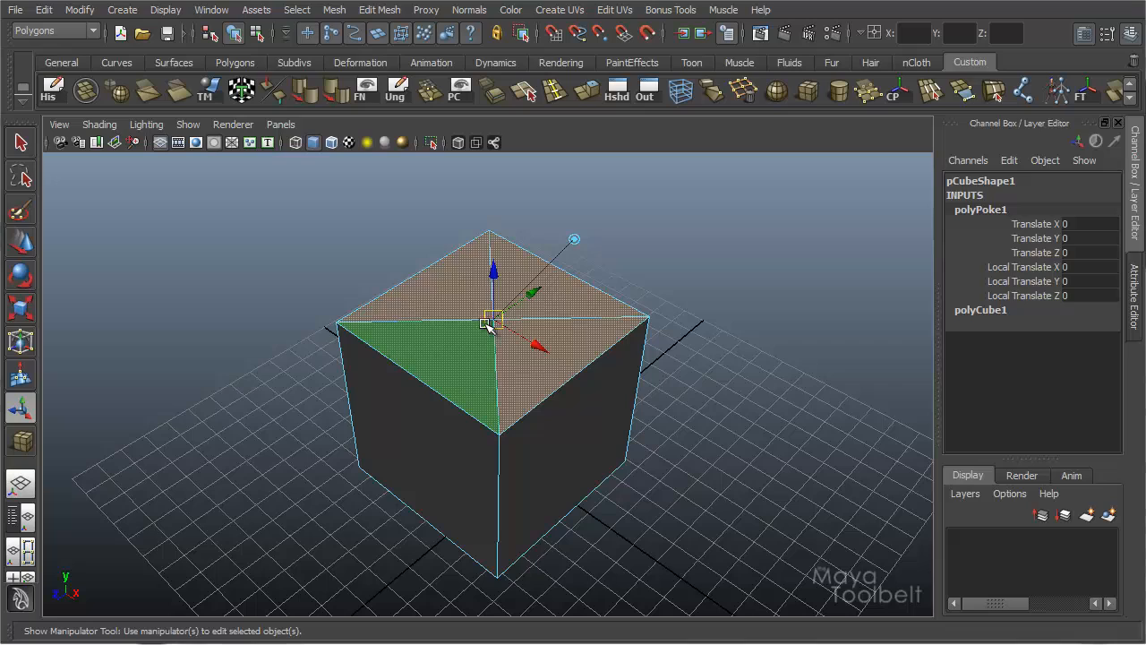
pyautogui.moveTo(427, 316)
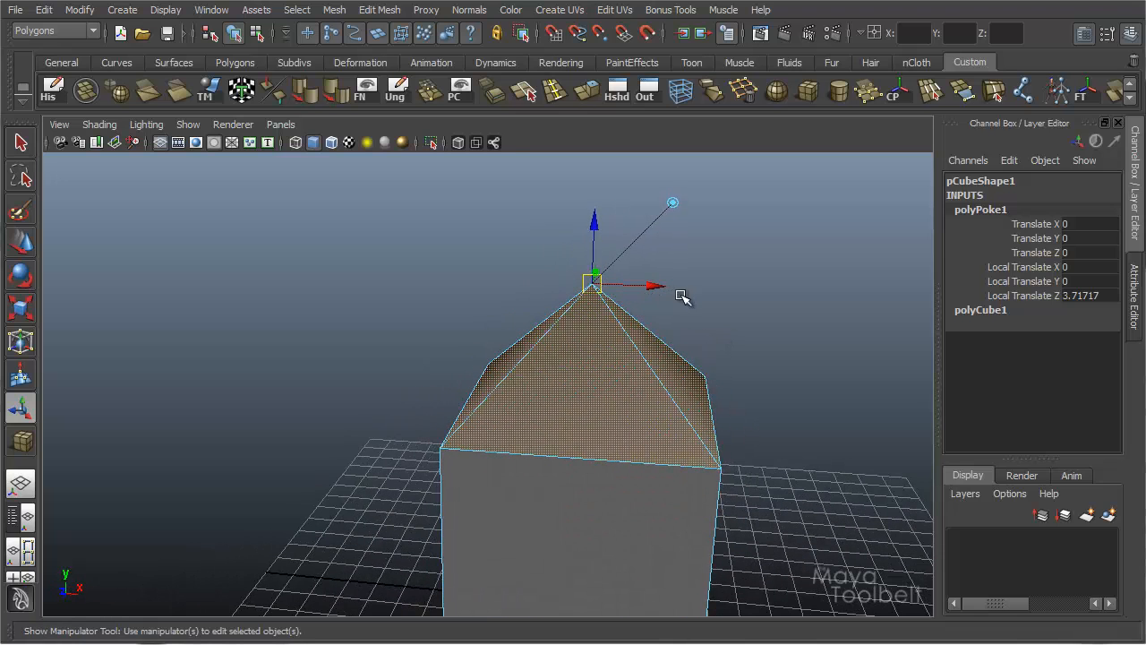
pyautogui.moveTo(80, 589)
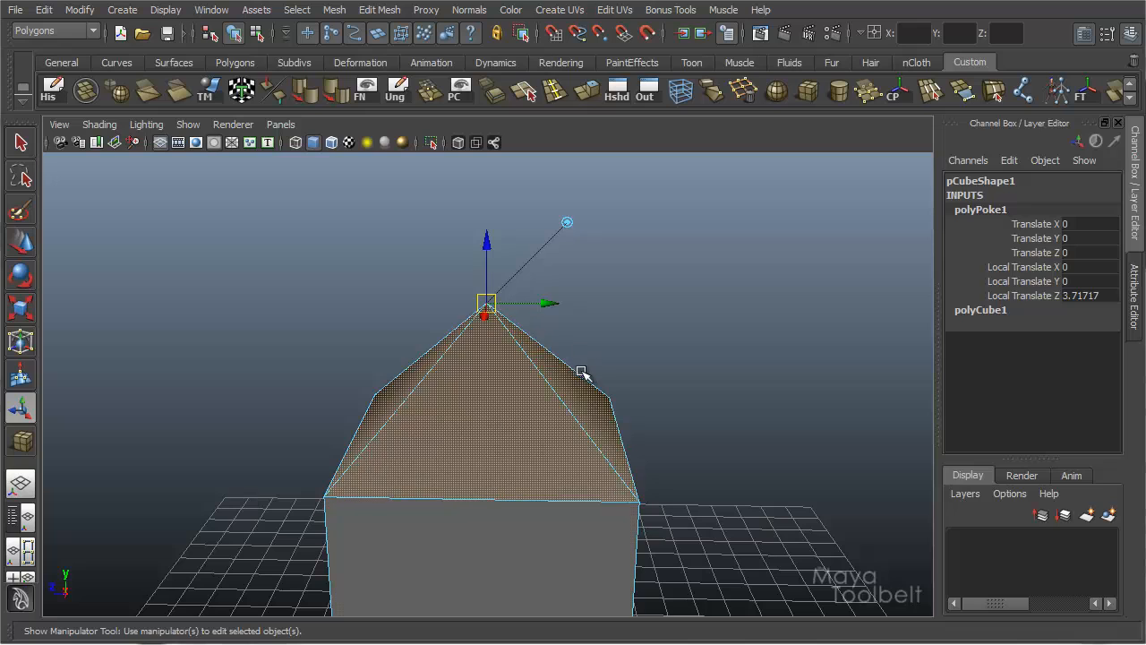
pyautogui.moveTo(564, 224)
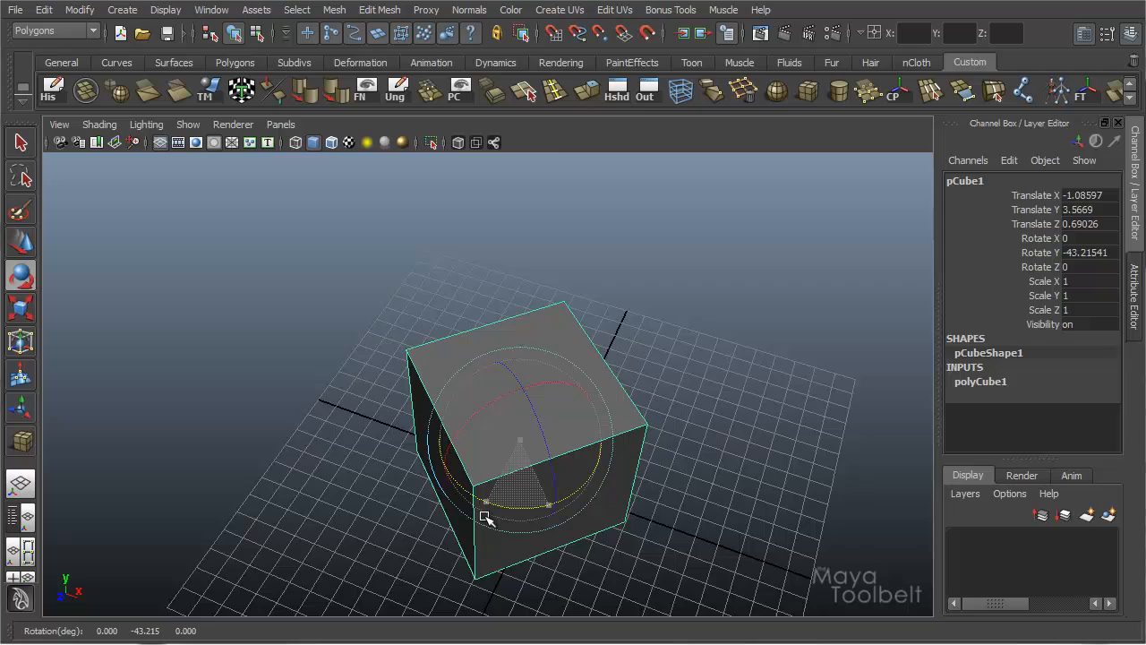
# - Rotate the flat-topped cube around its vertical Y axis
pyautogui.moveTo(488, 519); pyautogui.dragTo(559, 501)
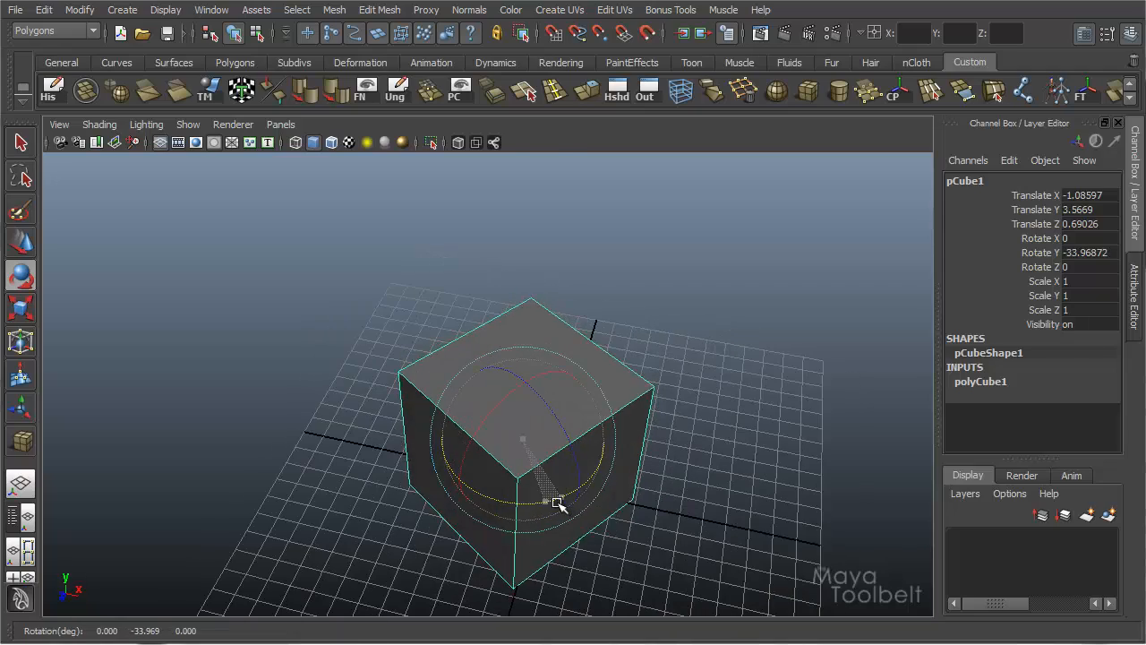
pyautogui.moveTo(555, 501); pyautogui.dragTo(759, 340)
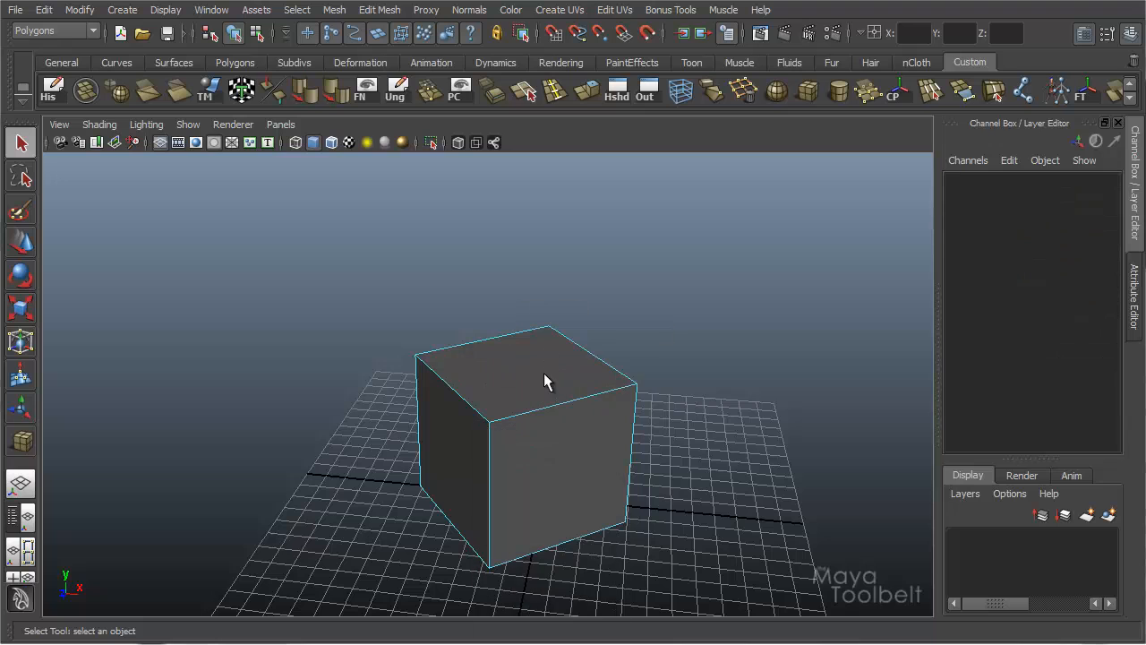
# - Poke the top face, then raise the centre vertex and slide it off-centre
pyautogui.click(380, 10)
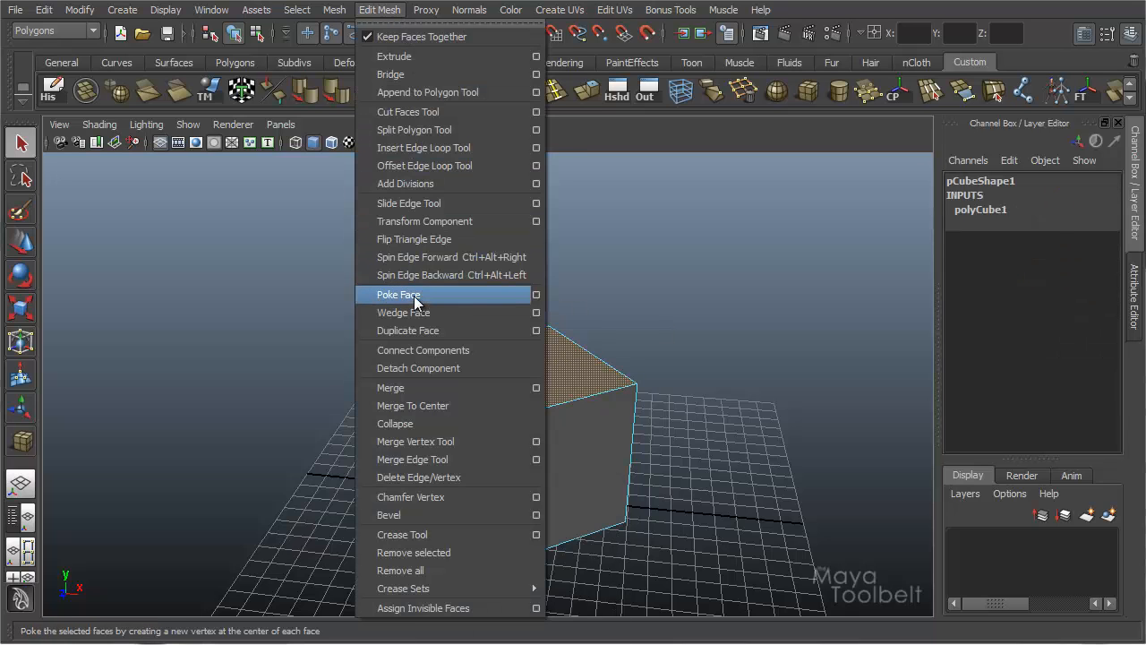
pyautogui.click(398, 294)
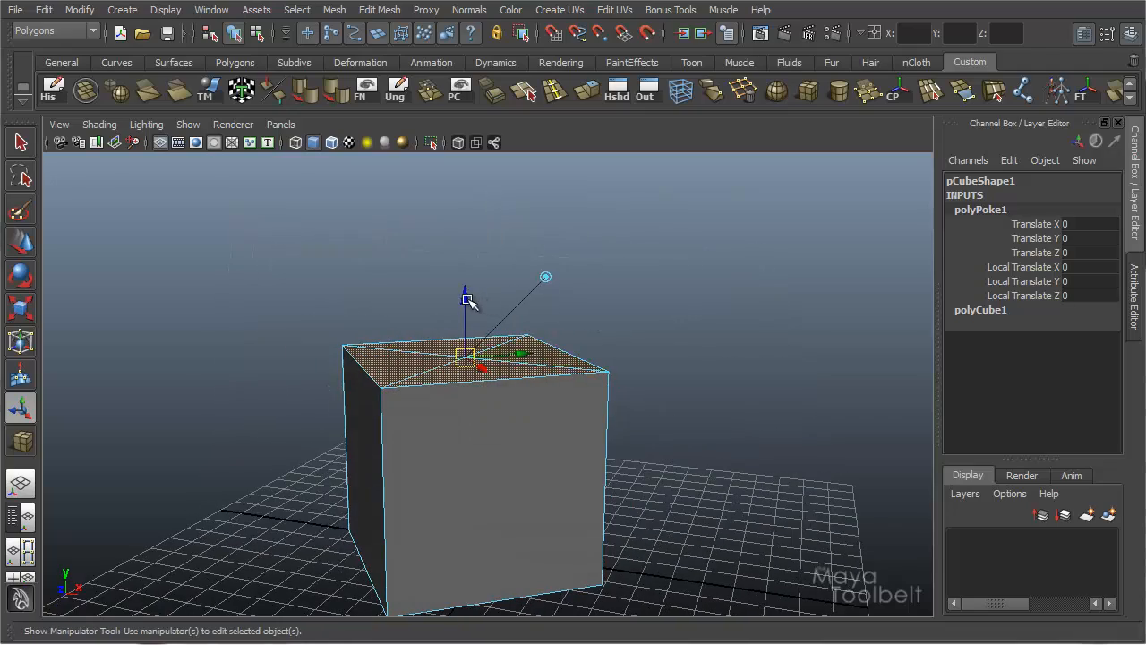
pyautogui.moveTo(545, 276); pyautogui.dragTo(558, 297)
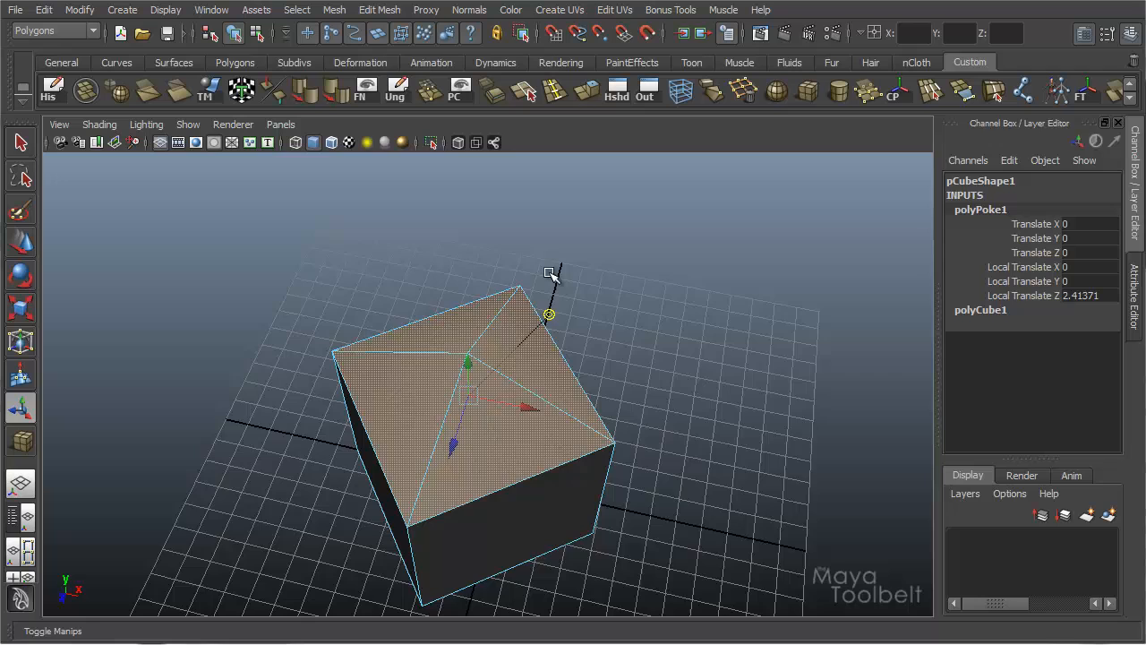
pyautogui.moveTo(549, 314); pyautogui.dragTo(496, 423)
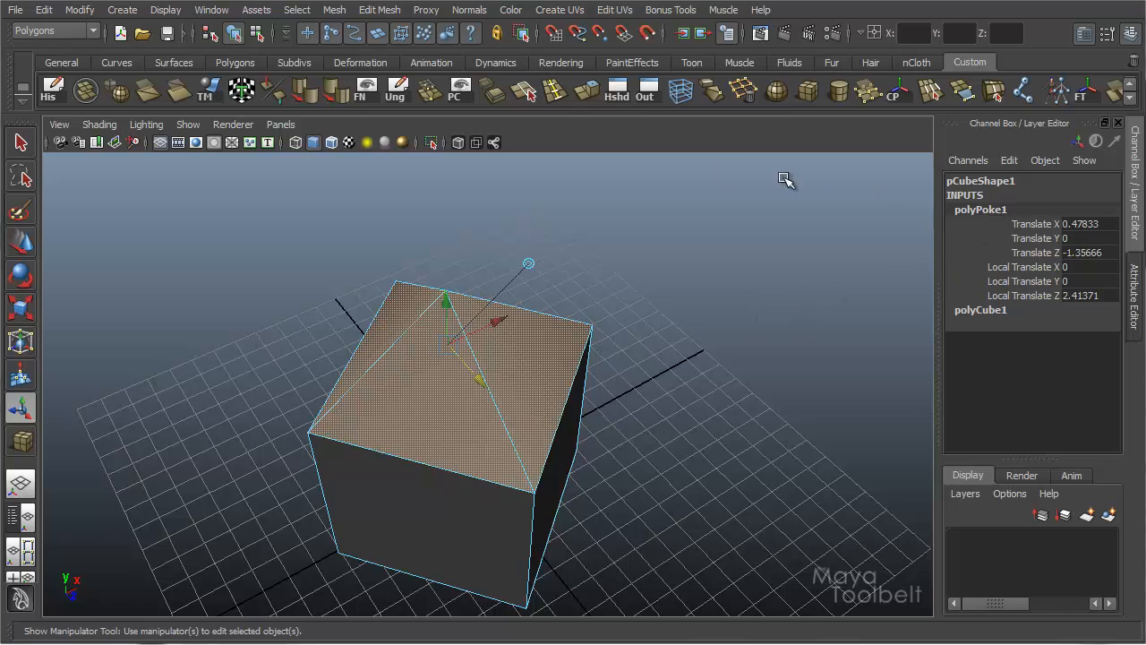
pyautogui.moveTo(1053, 257)
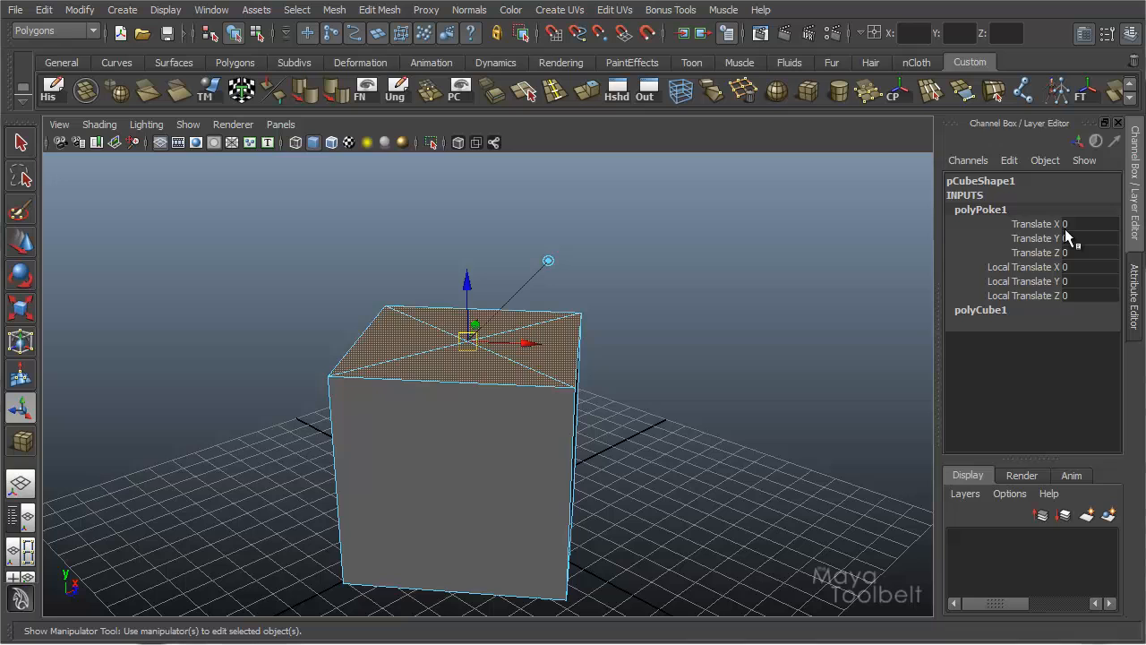
pyautogui.moveTo(1019, 285)
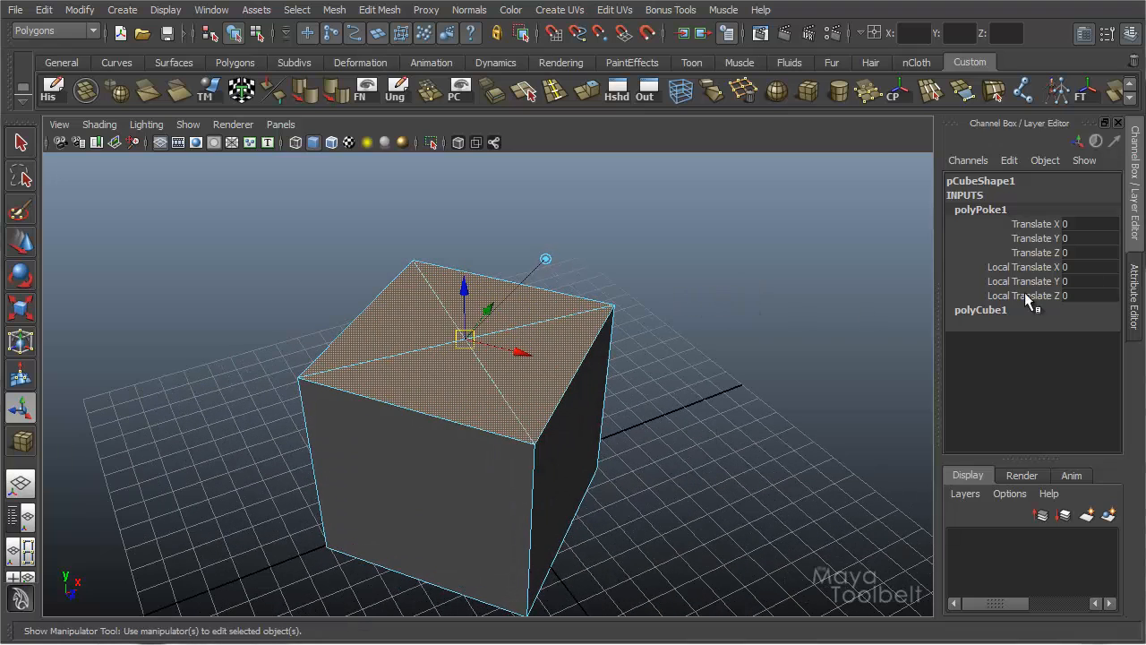
pyautogui.moveTo(1034, 228)
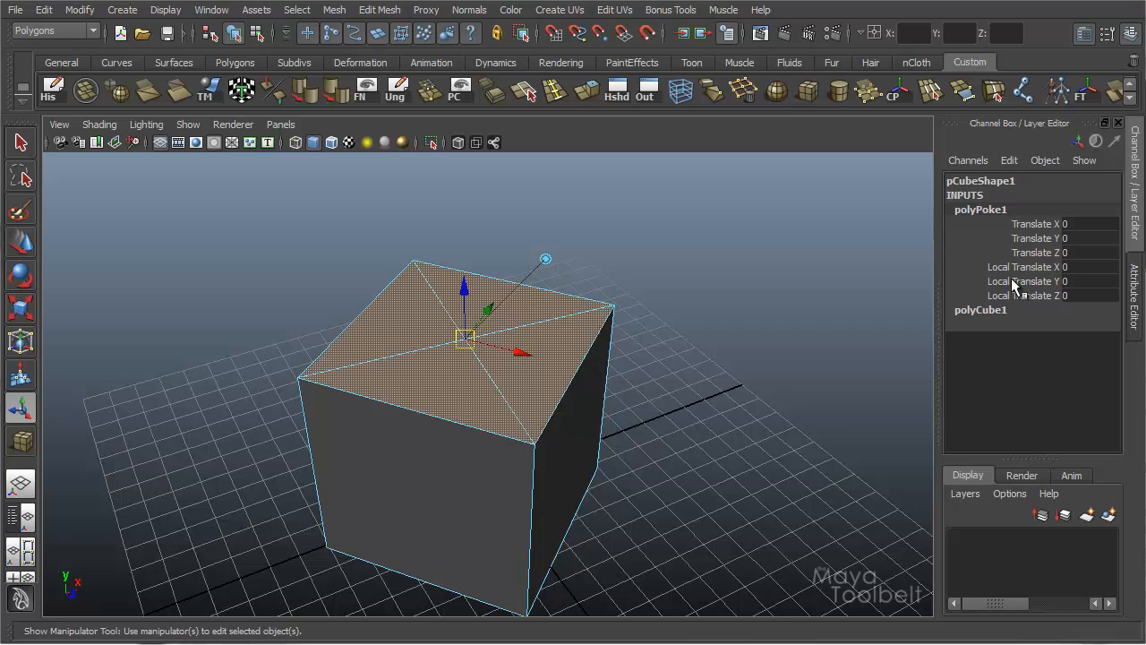
pyautogui.moveTo(1052, 295)
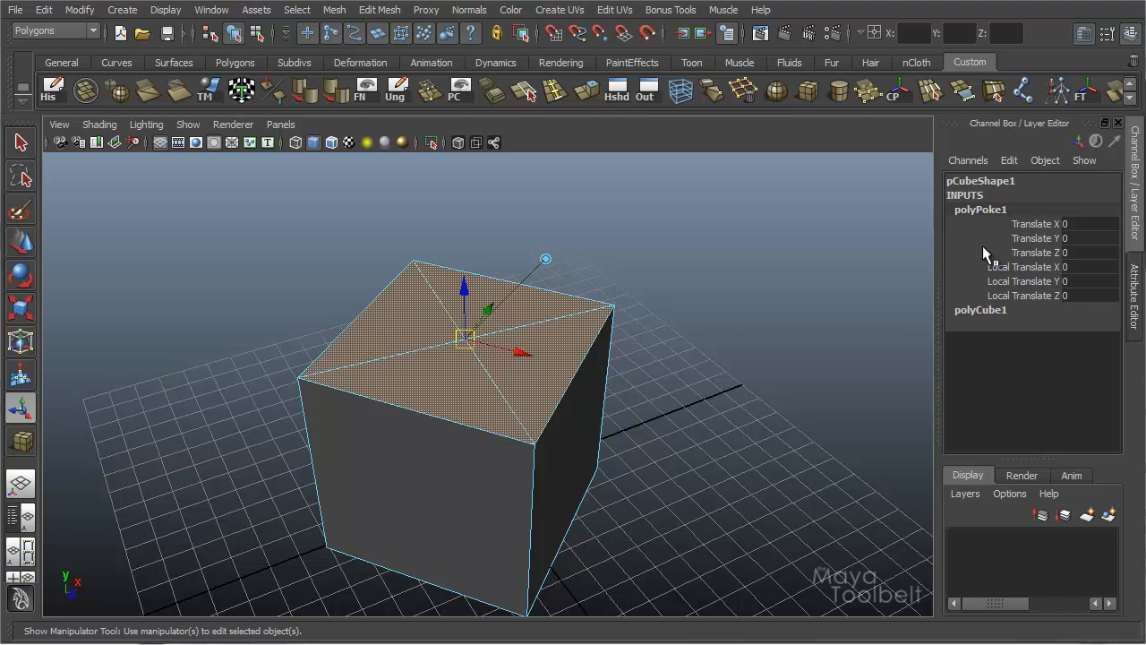
pyautogui.moveTo(1028, 239)
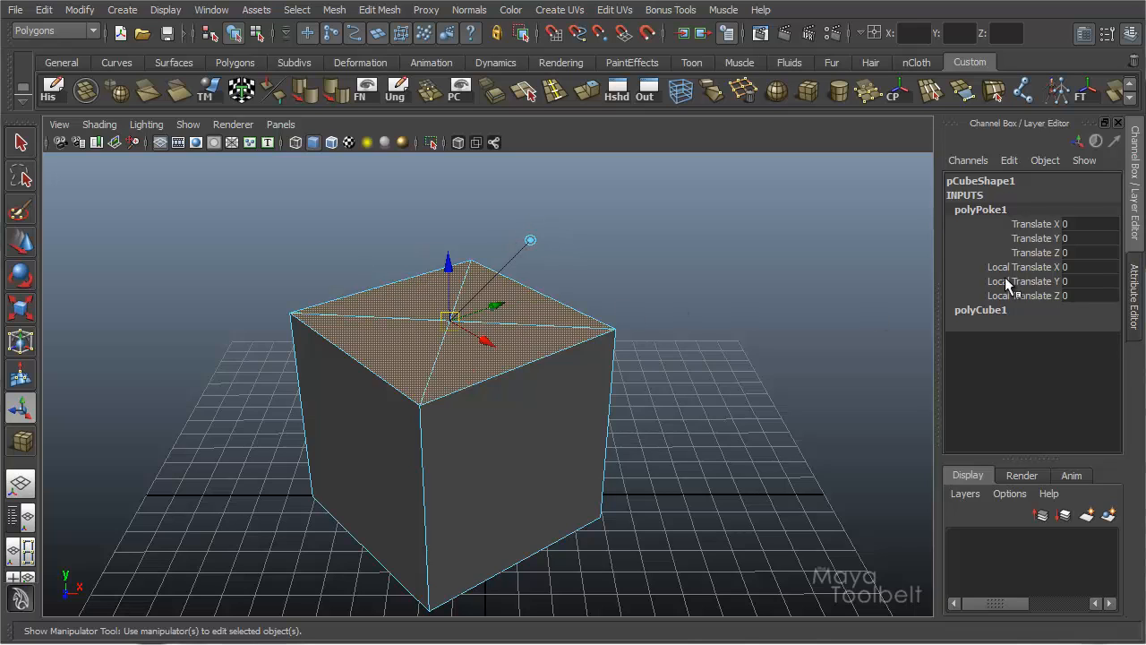
# - Try the polyPoke Local Translate Y offset, re-poke, and revert to the plain cube
pyautogui.click(1021, 280)
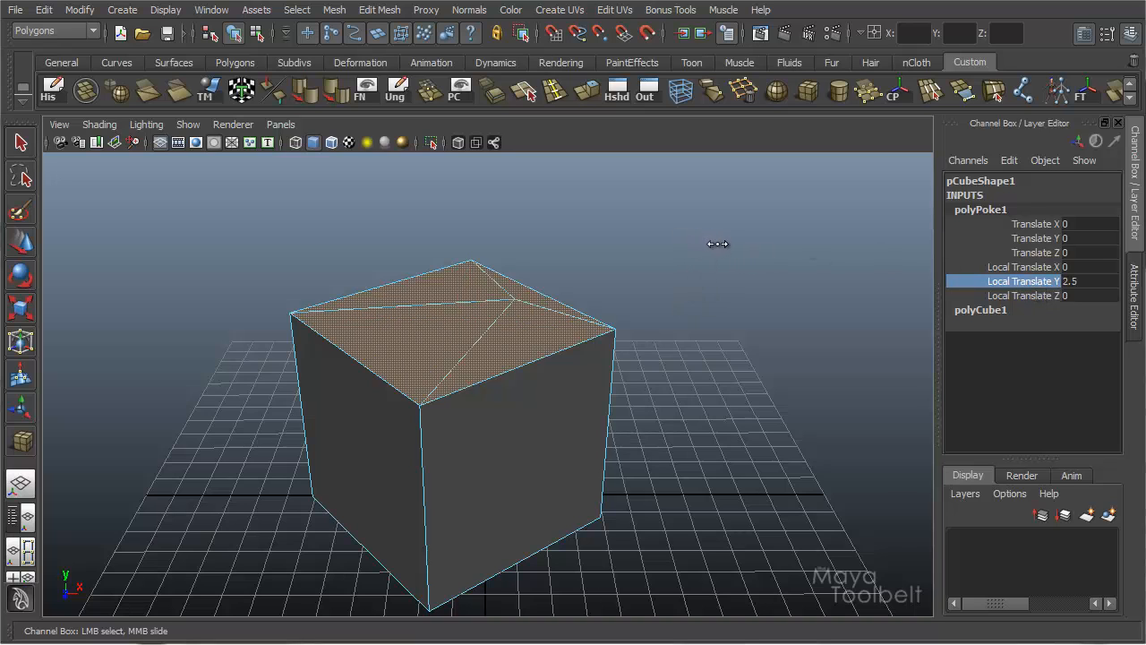
pyautogui.moveTo(725, 244); pyautogui.dragTo(743, 244)
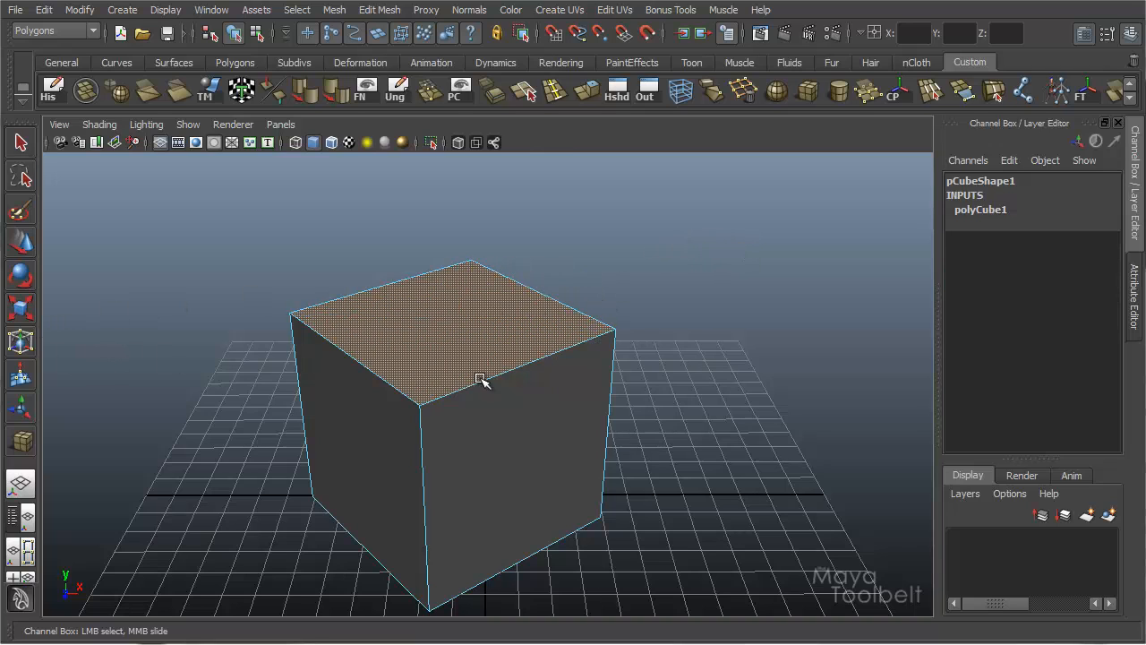
pyautogui.click(379, 10)
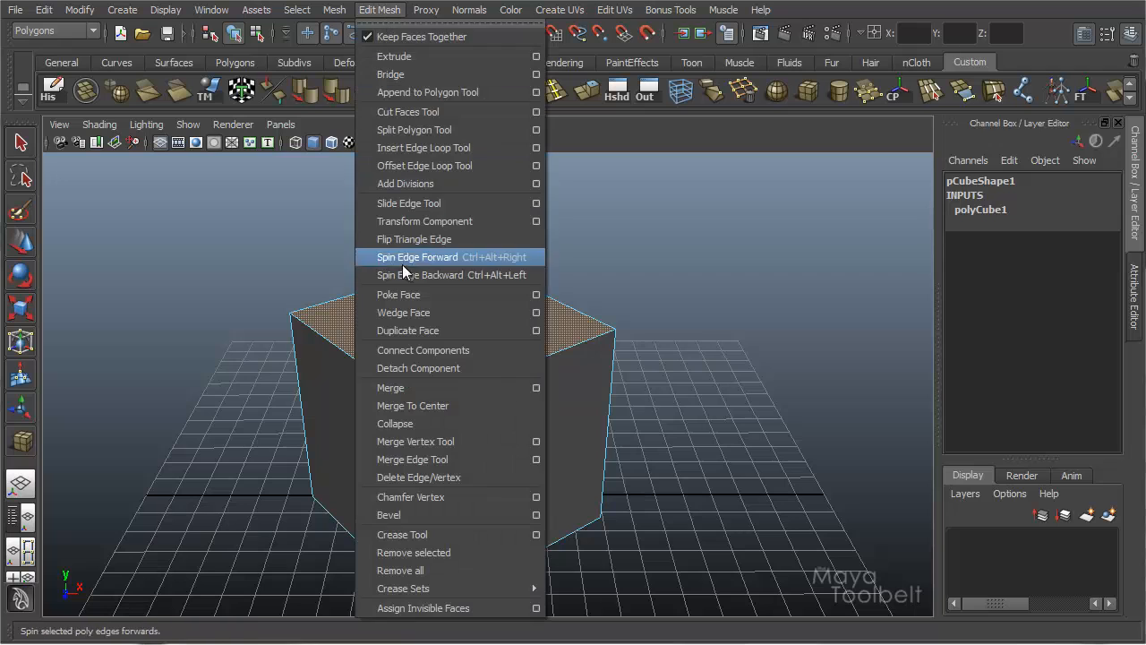
pyautogui.click(399, 293)
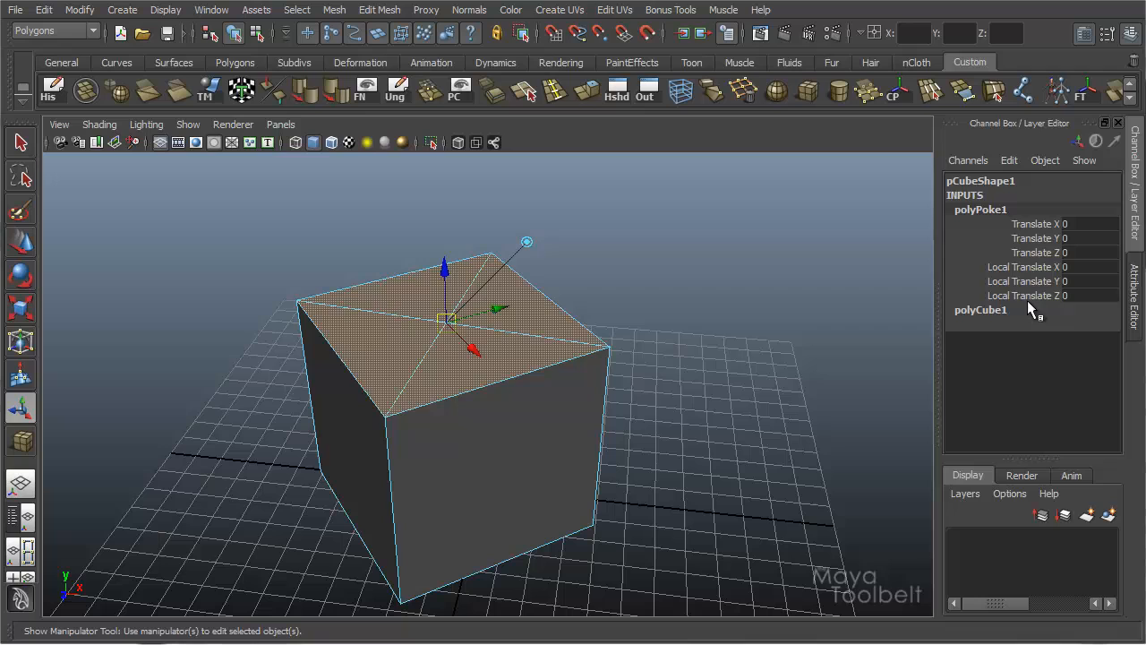
pyautogui.click(1025, 281)
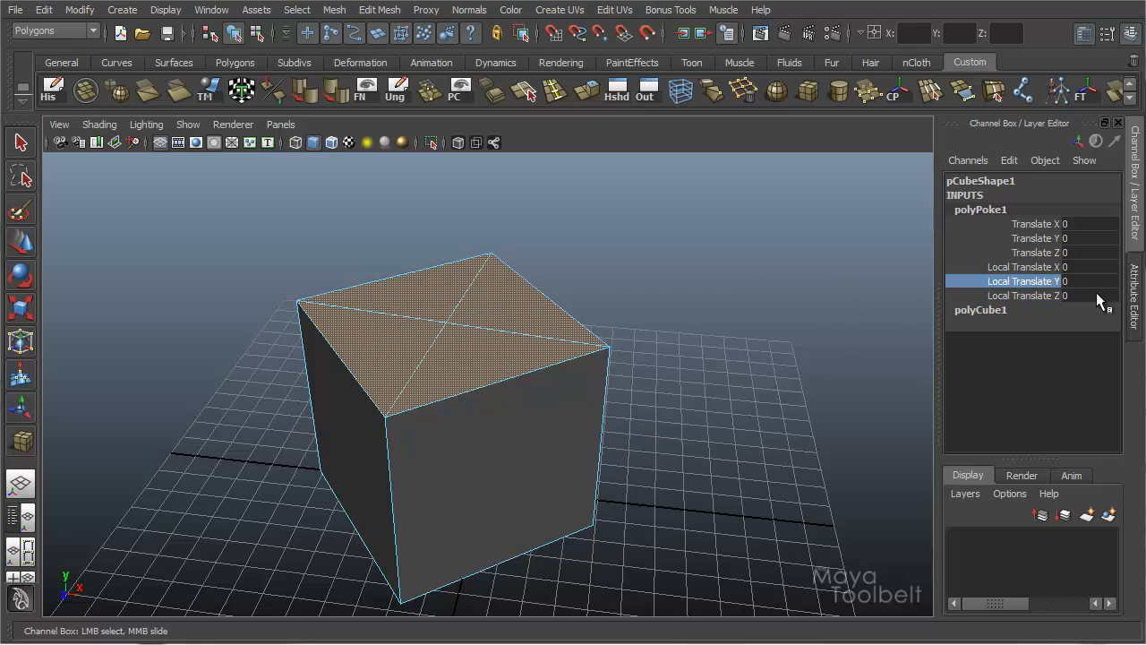
pyautogui.click(1027, 296)
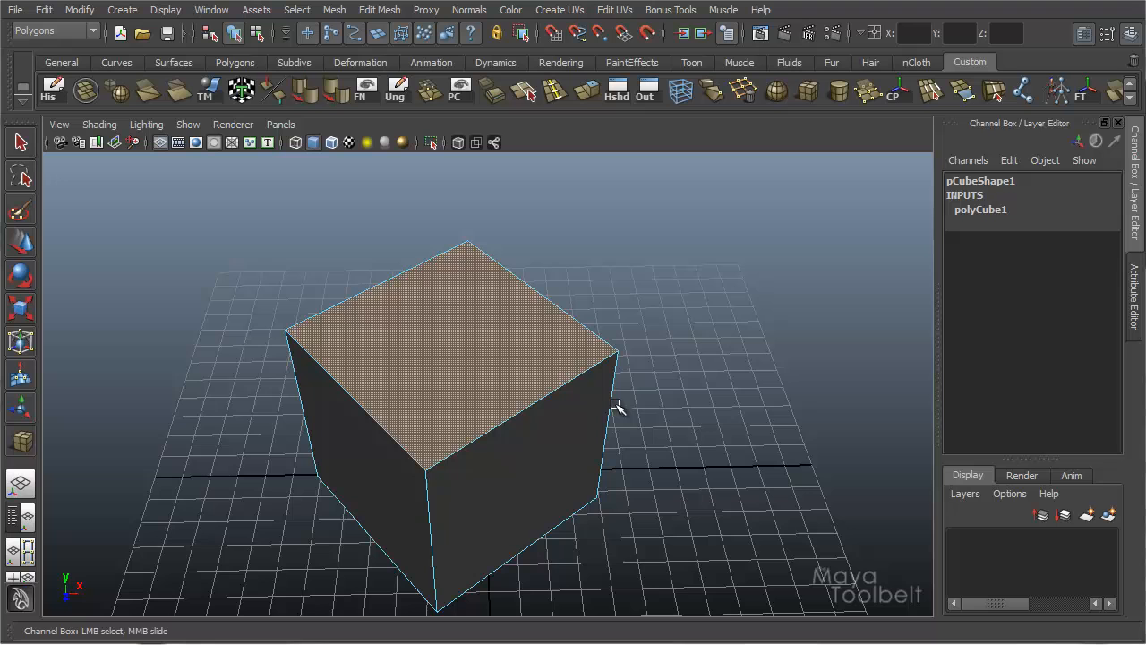
# - Poke the top face with a vertical vertex offset of 1
pyautogui.click(379, 10)
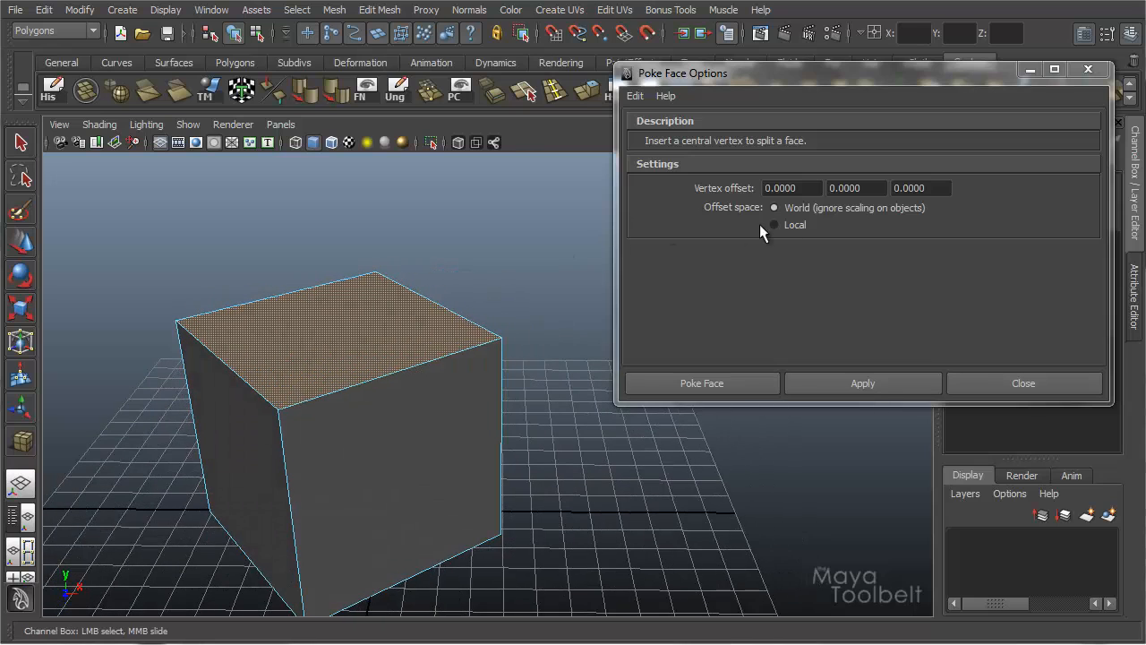
pyautogui.moveTo(734, 193)
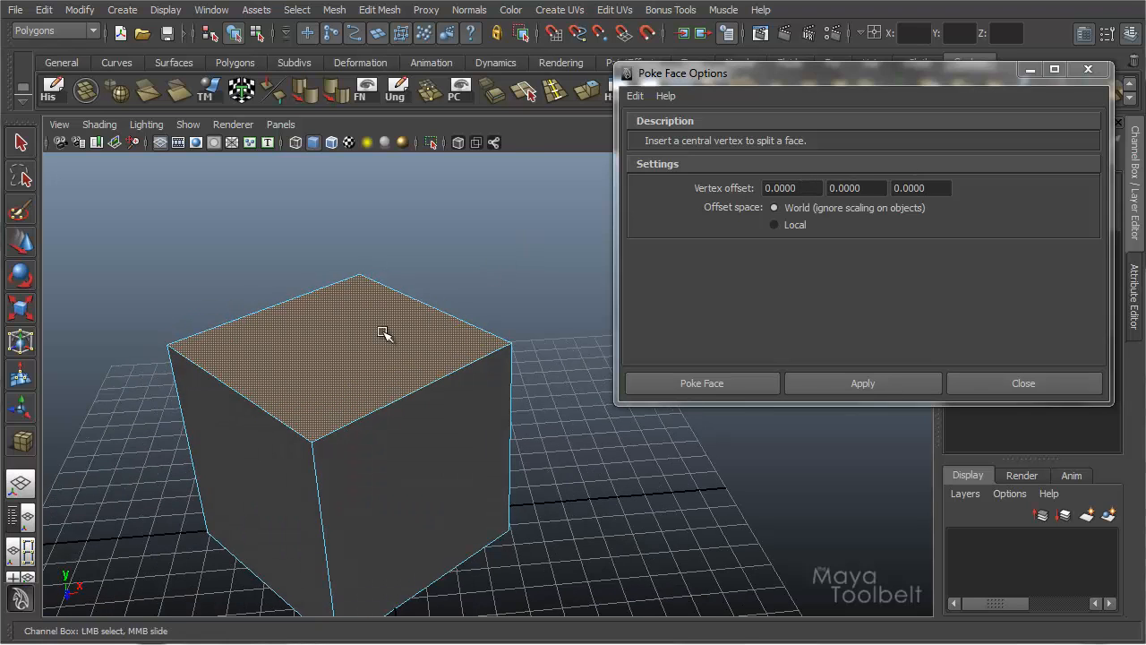
pyautogui.moveTo(423, 273)
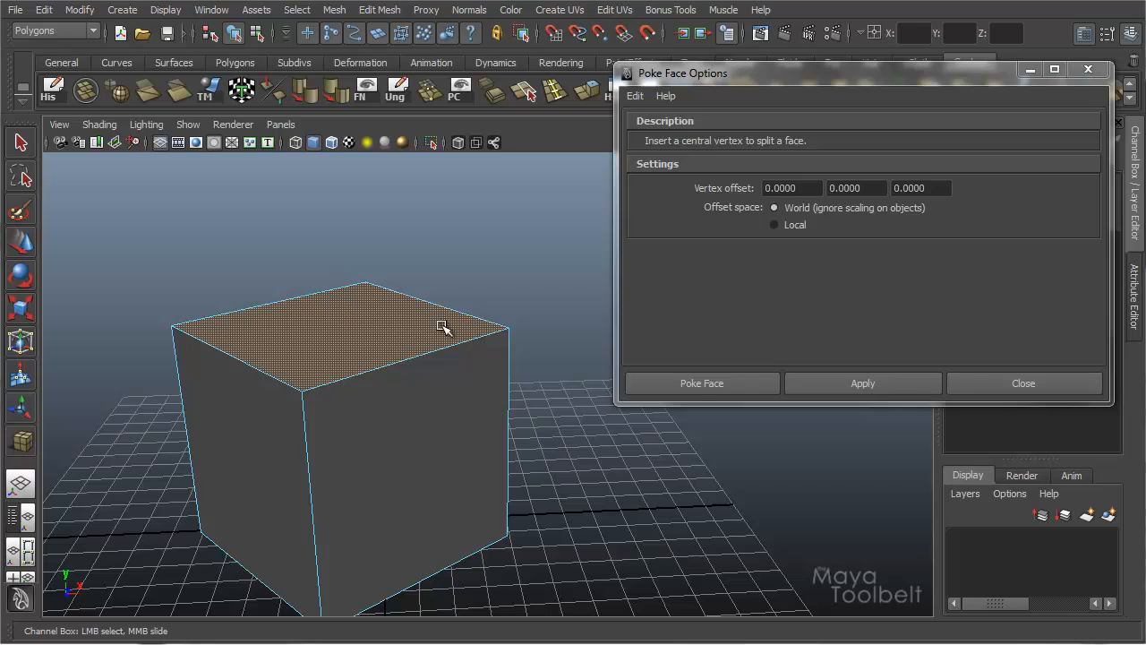
pyautogui.click(855, 188)
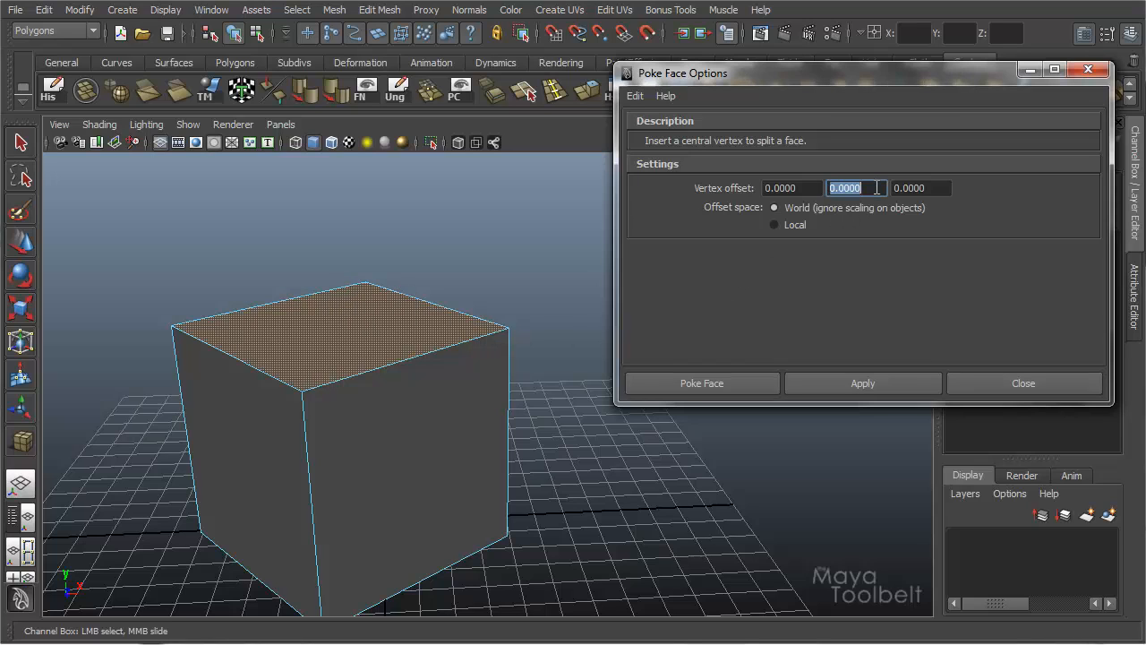
pyautogui.write('1')
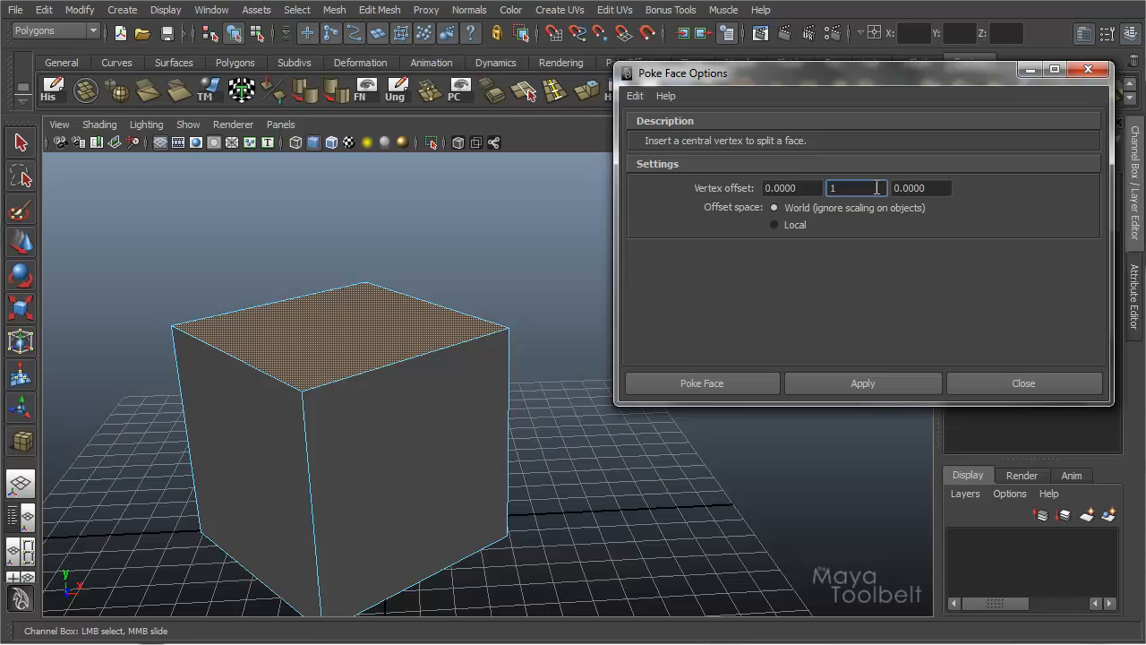
pyautogui.click(862, 382)
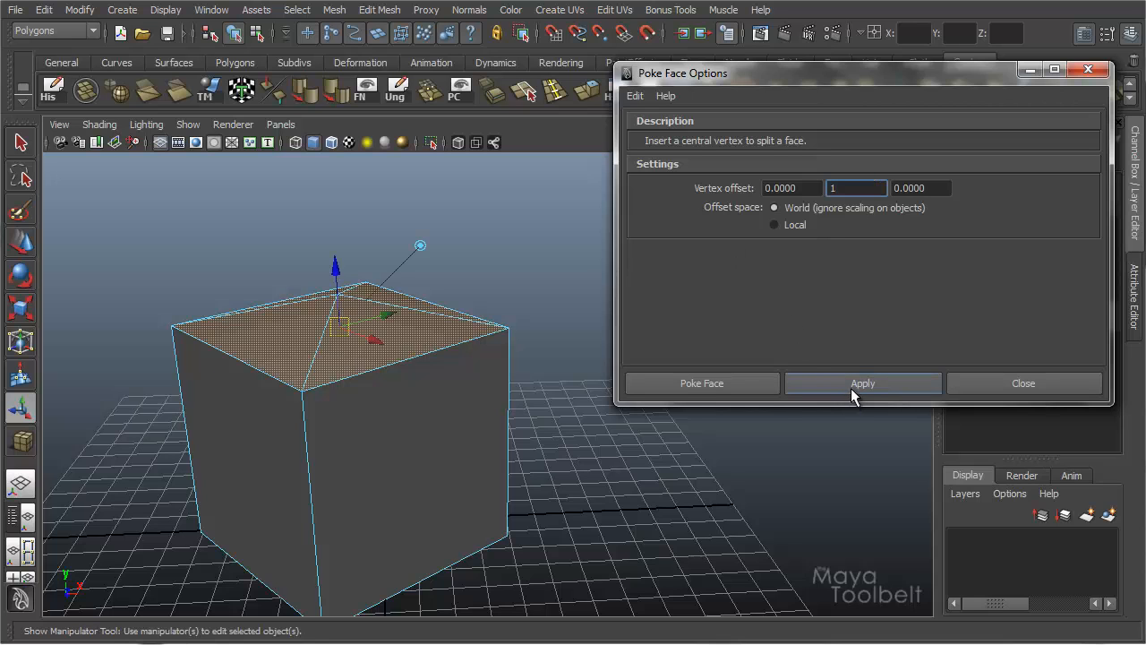
pyautogui.click(861, 383)
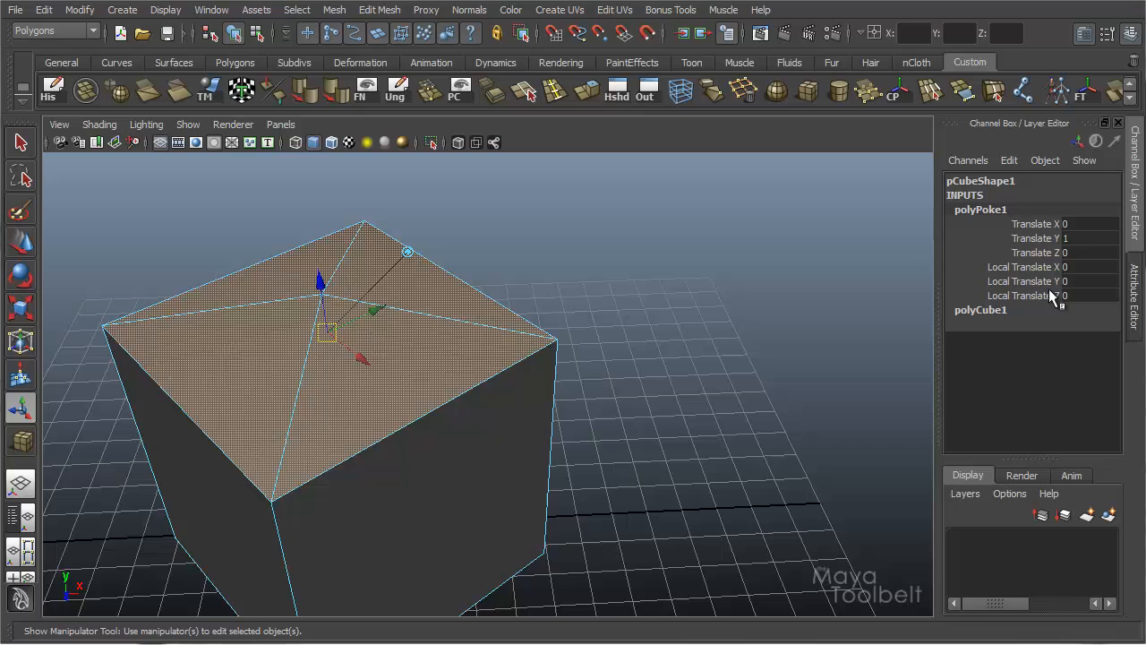
pyautogui.moveTo(1030, 246)
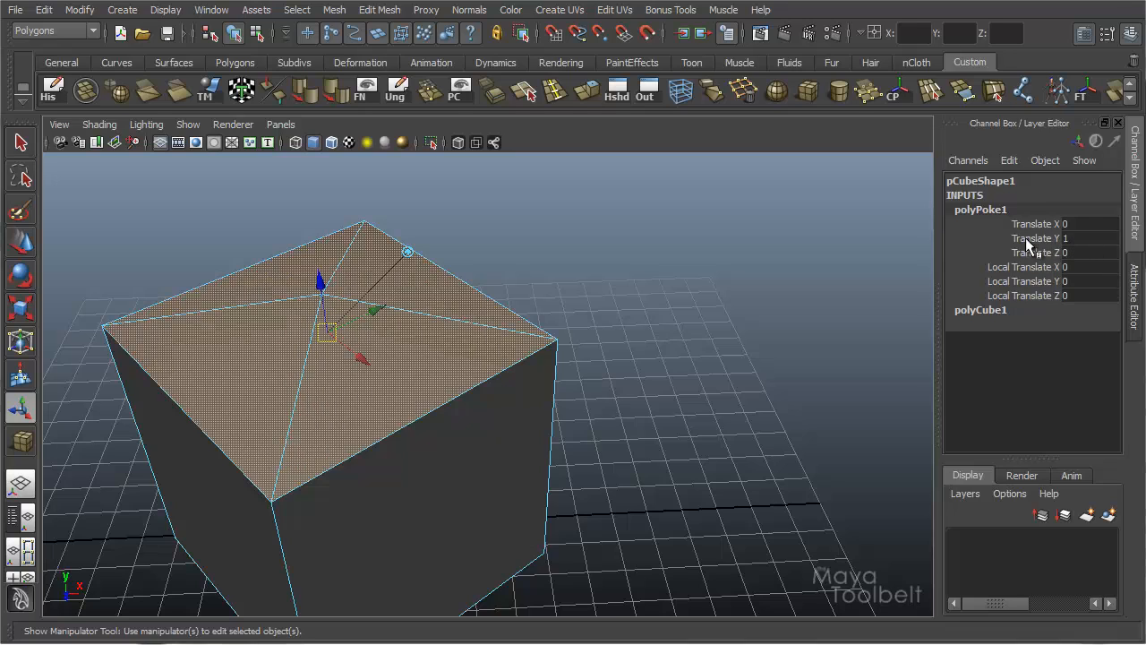
pyautogui.moveTo(1079, 248)
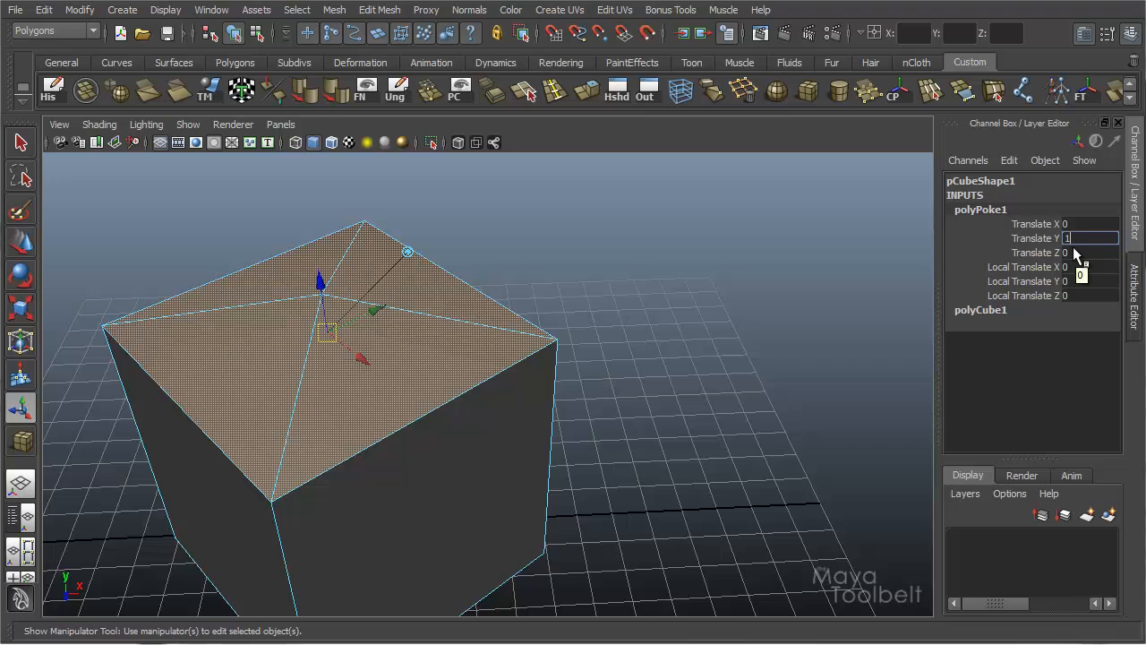
# - Set polyPoke1 Translate Y to 1.5, reframe the view and deselect the cube
pyautogui.write('1.5')
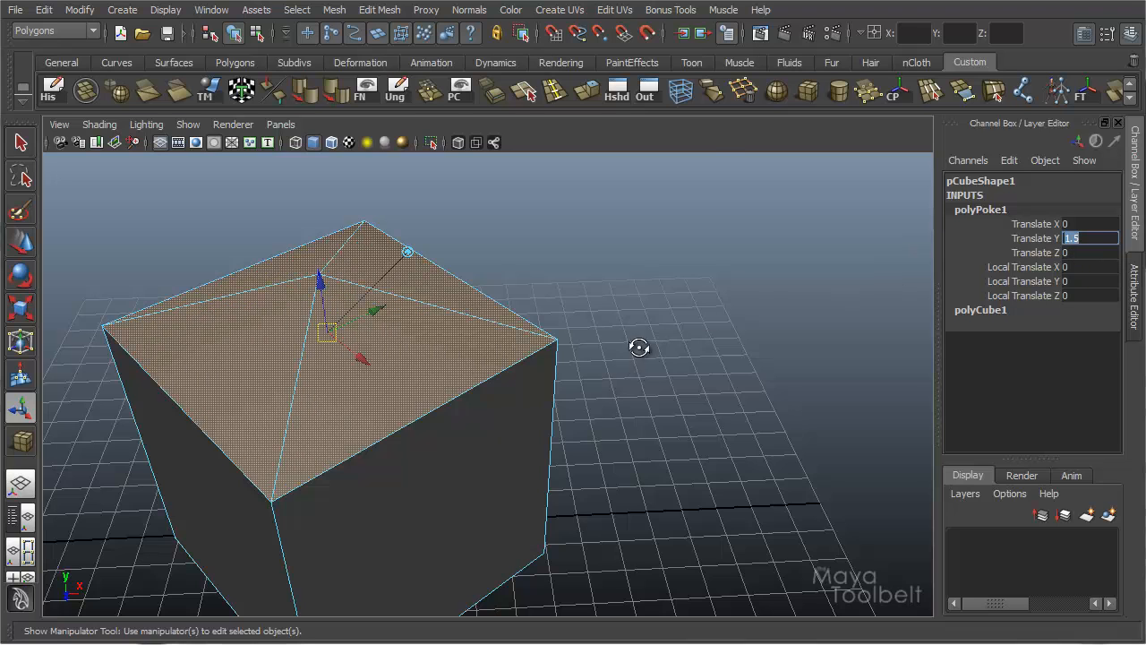
pyautogui.moveTo(639, 348); pyautogui.dragTo(590, 333)
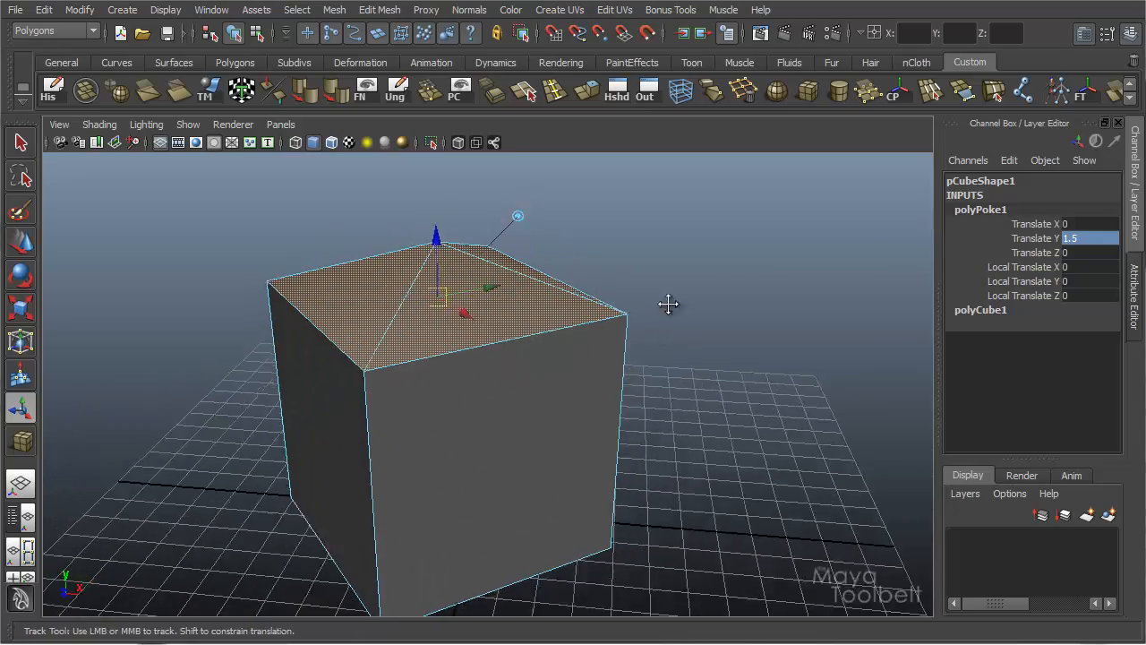
pyautogui.moveTo(669, 304); pyautogui.dragTo(658, 313)
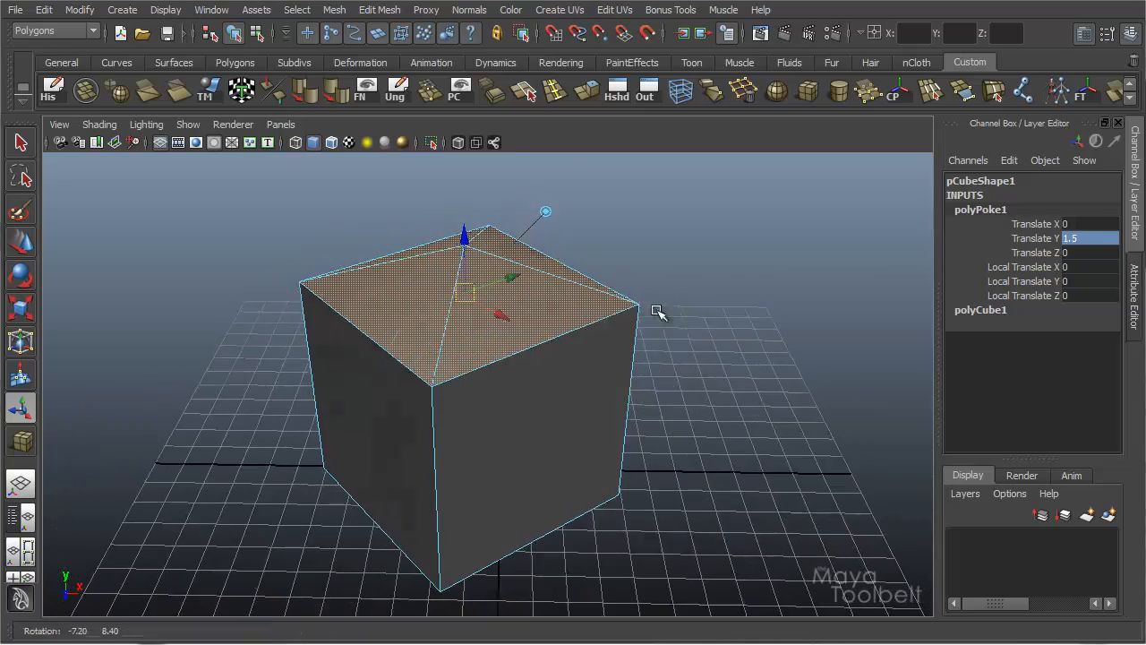
pyautogui.click(379, 10)
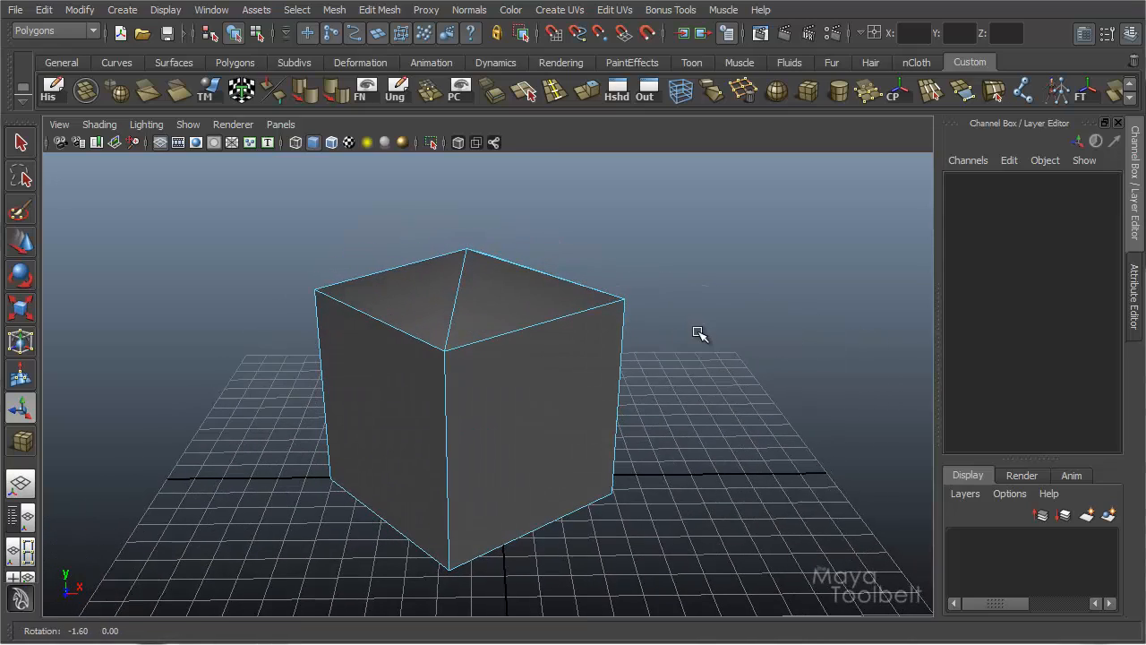
pyautogui.moveTo(700, 338)
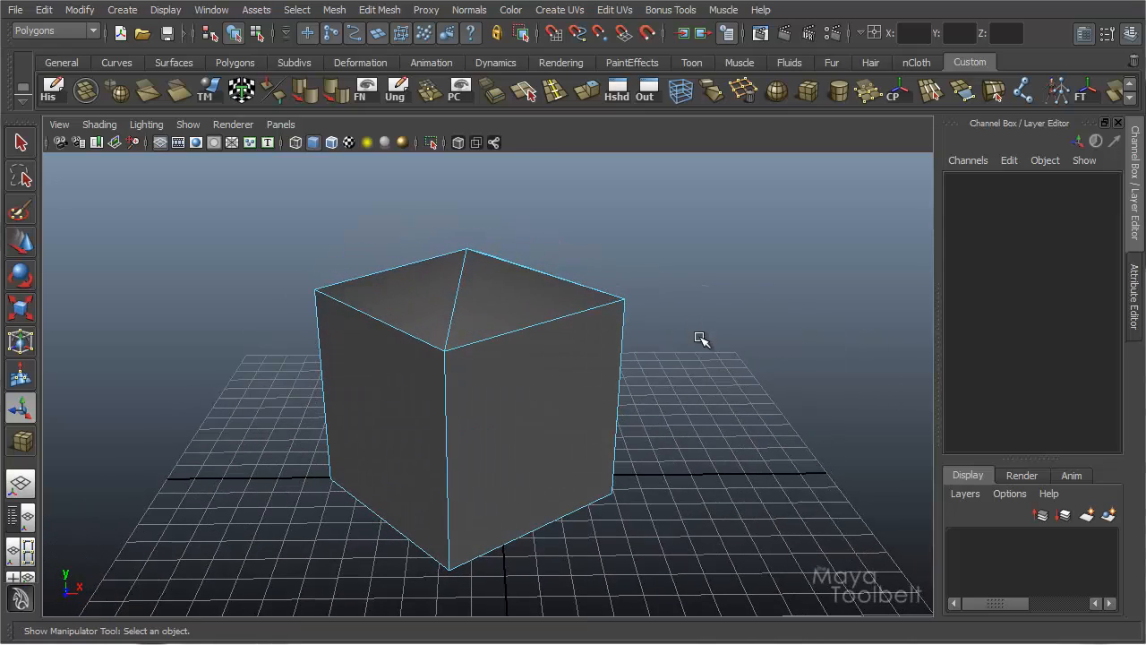